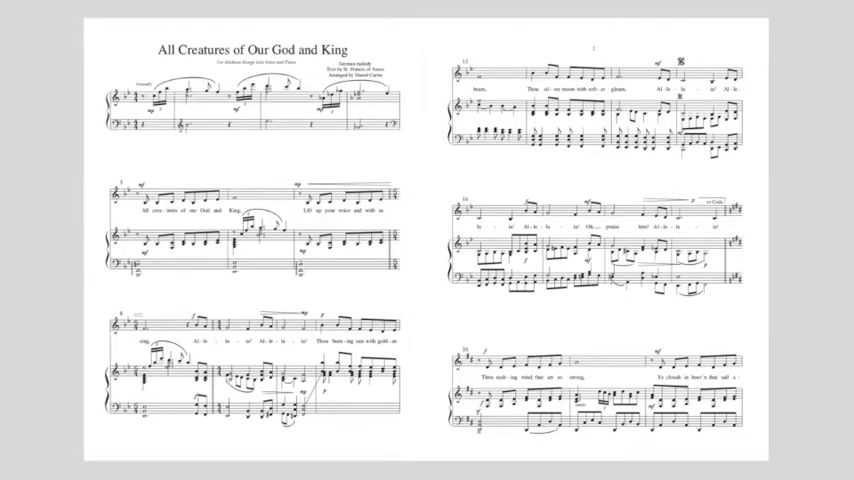
{"action": "scroll", "scroll_direction": "down", "scroll_amount": 3}
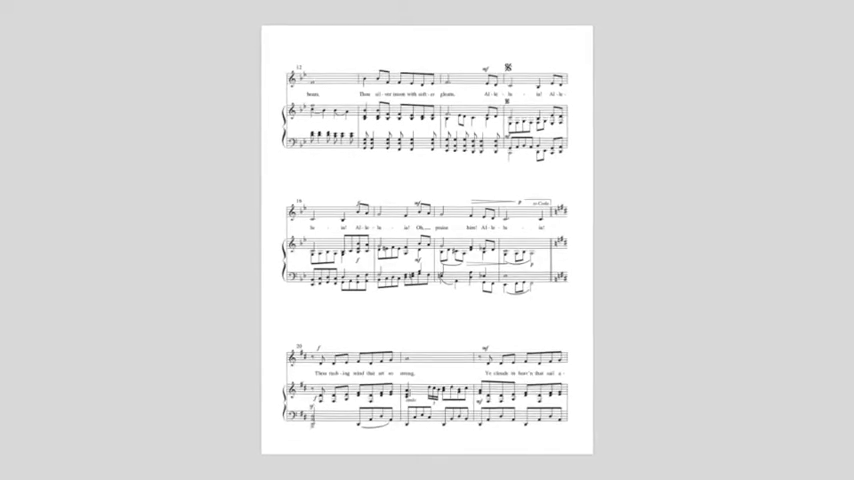
{"action": "scroll", "scroll_direction": "down", "scroll_amount": 3}
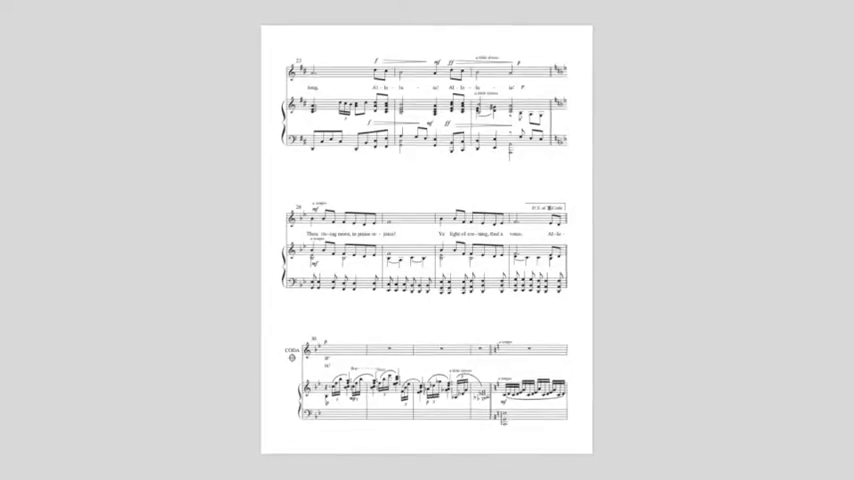